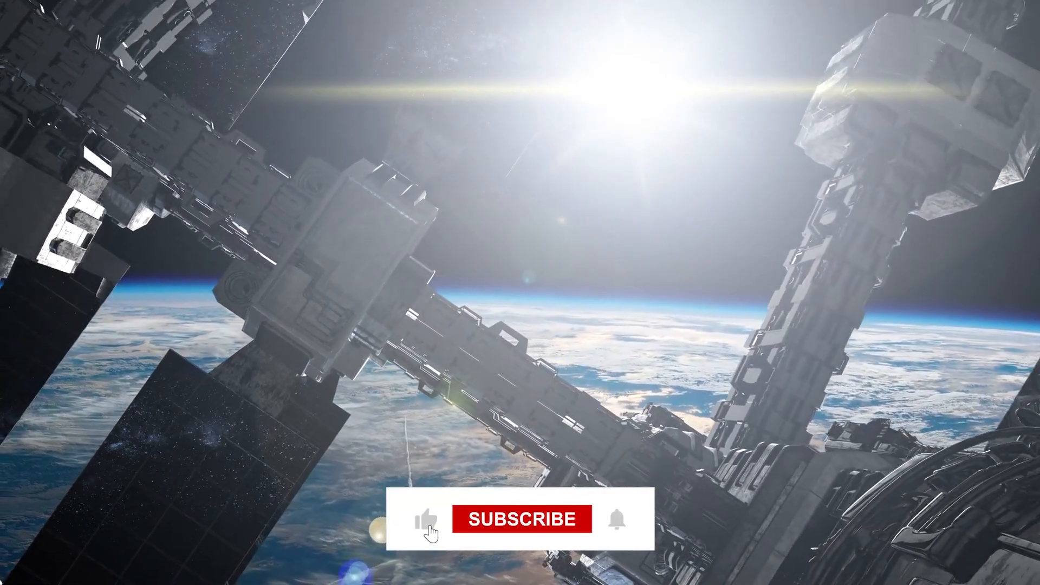
# Let the space-station outro play until the end card shows Liked and SUBSCRIBED.
pyautogui.click(522, 520)
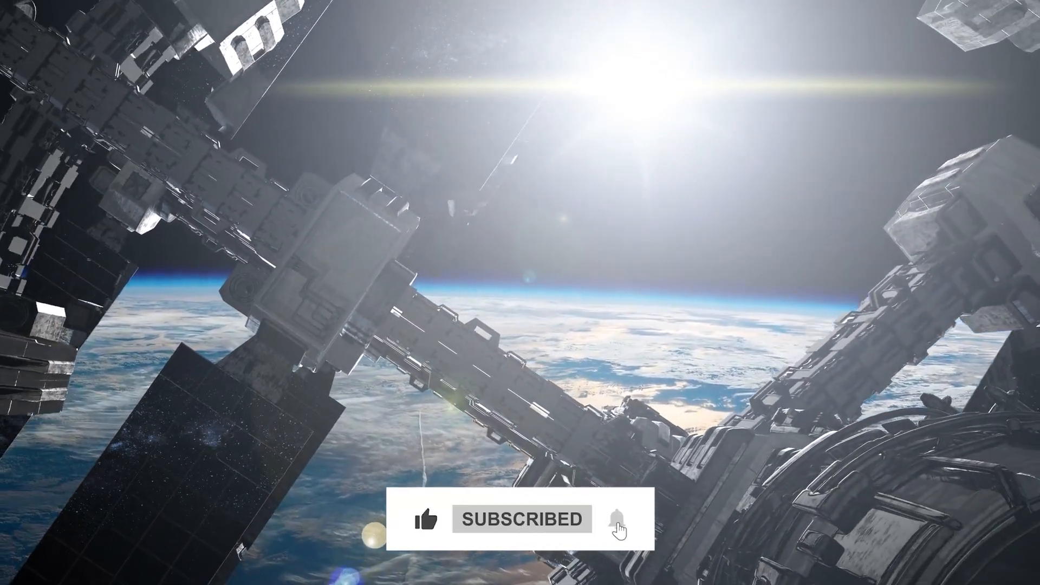